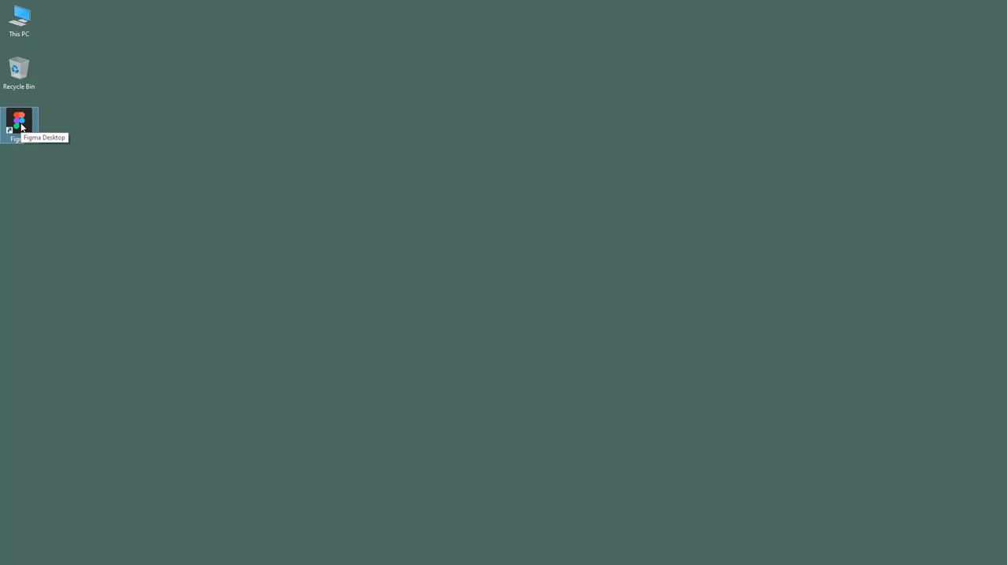
- Launch the Figma desktop app from the Windows desktop shortcut
double_click(19, 118)
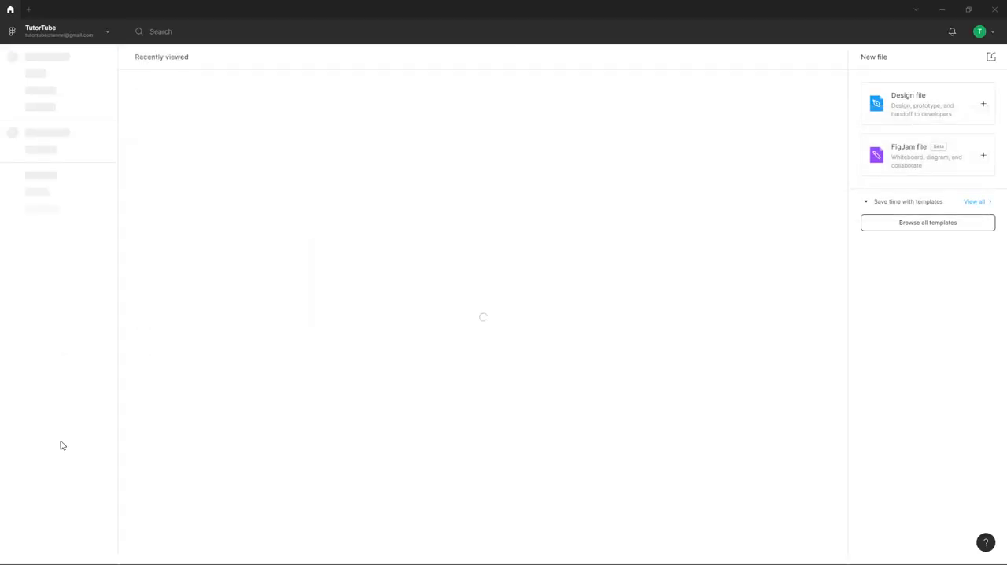
click(11, 556)
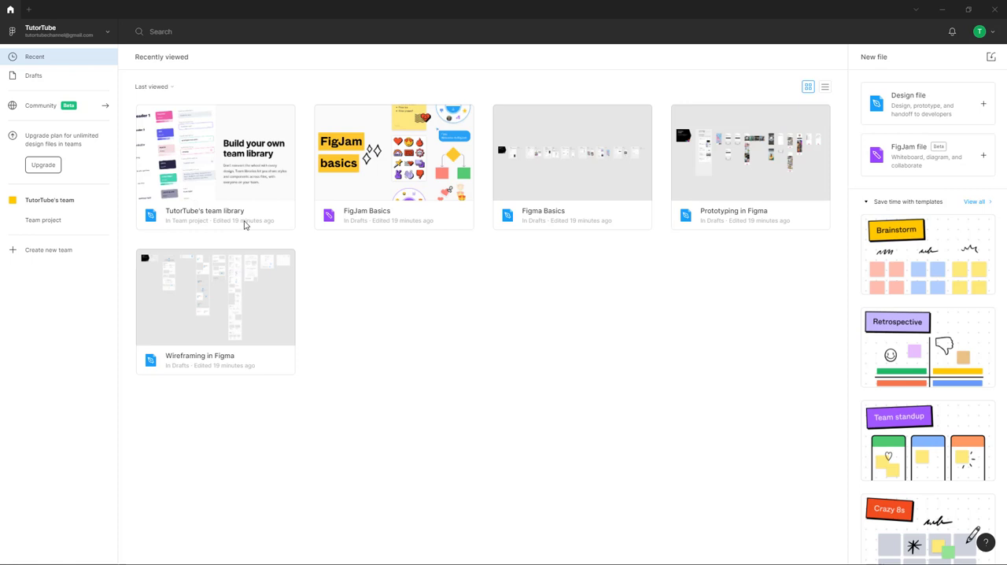
mouse_move(570, 265)
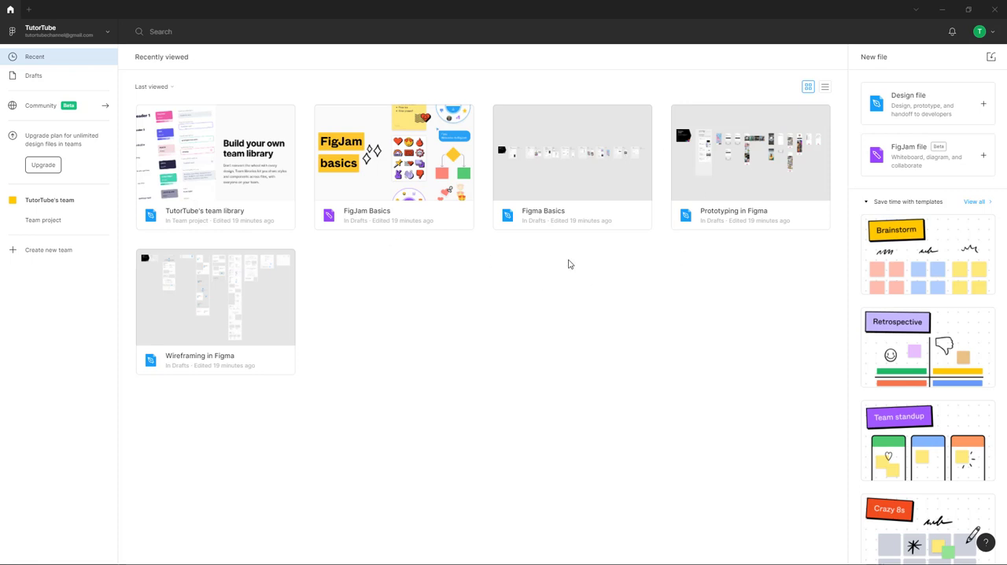
mouse_move(601, 264)
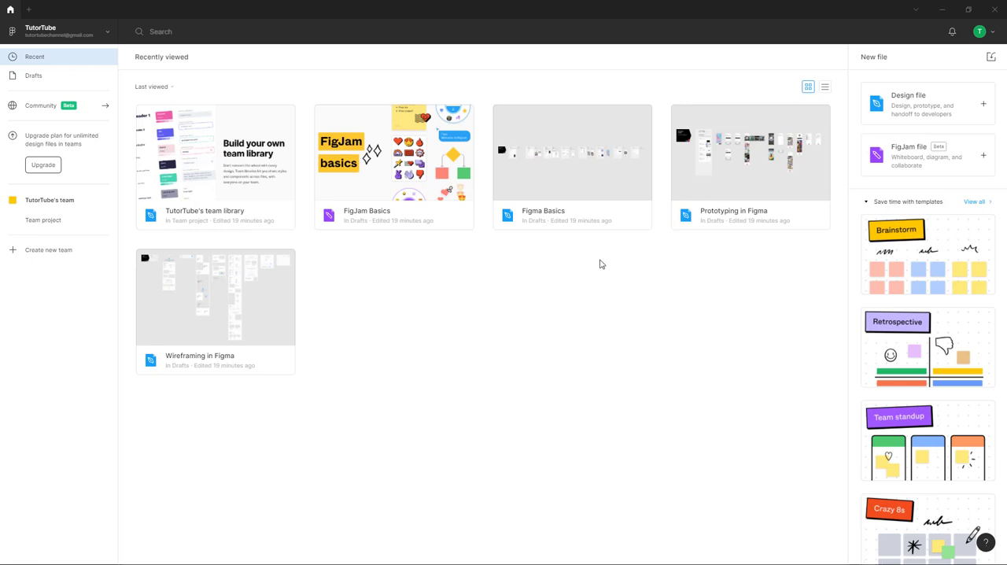
mouse_move(46, 80)
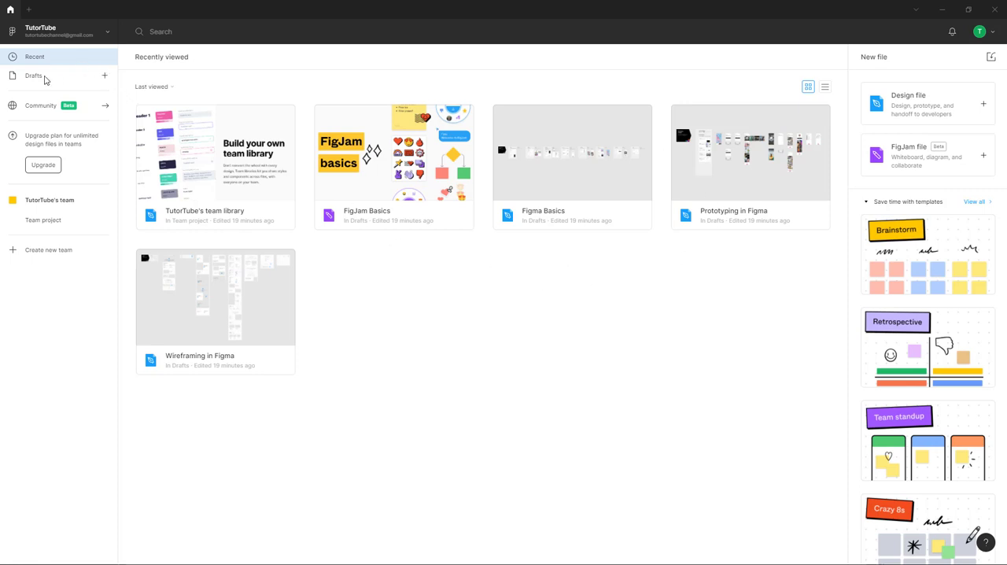
click(33, 76)
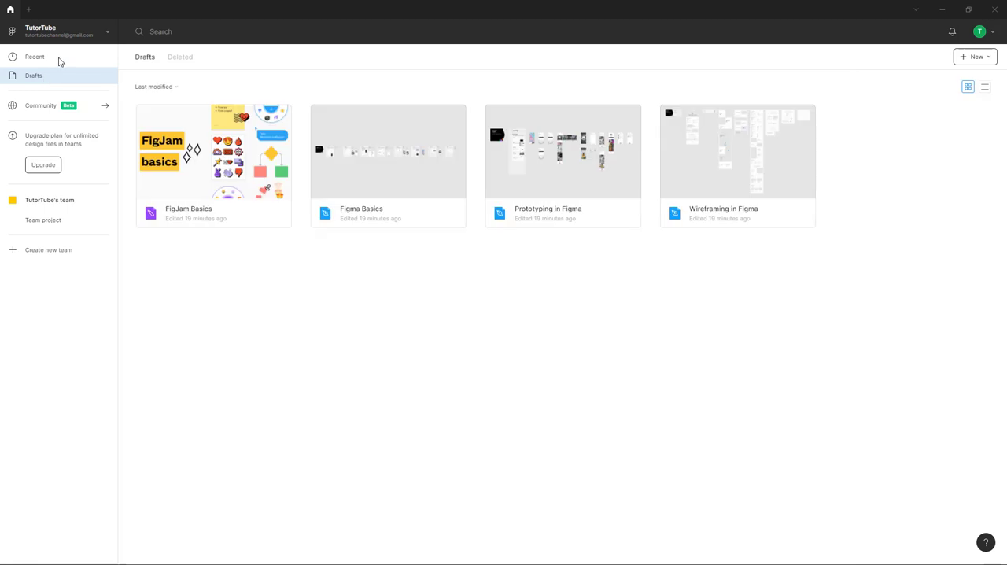
click(35, 56)
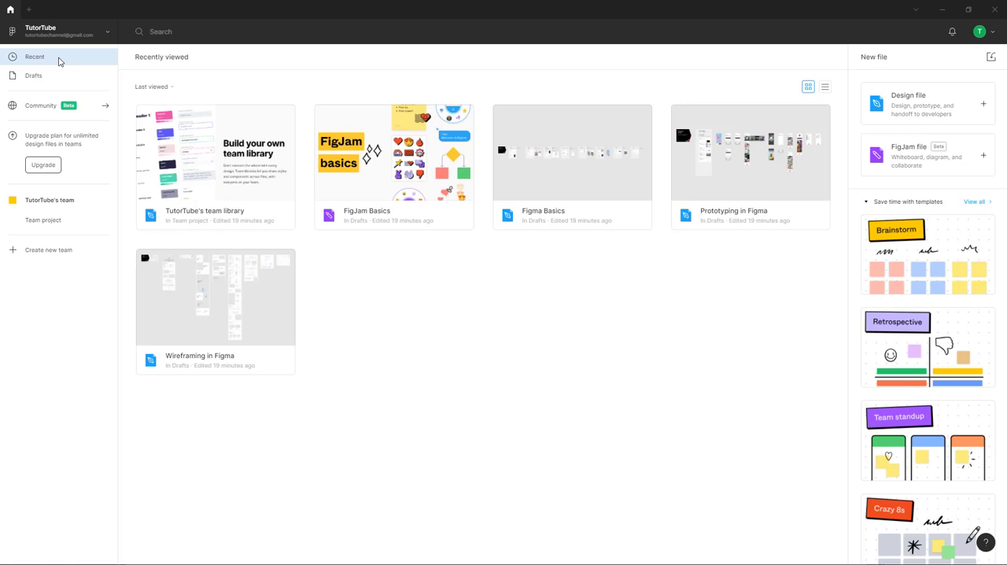
mouse_move(900, 85)
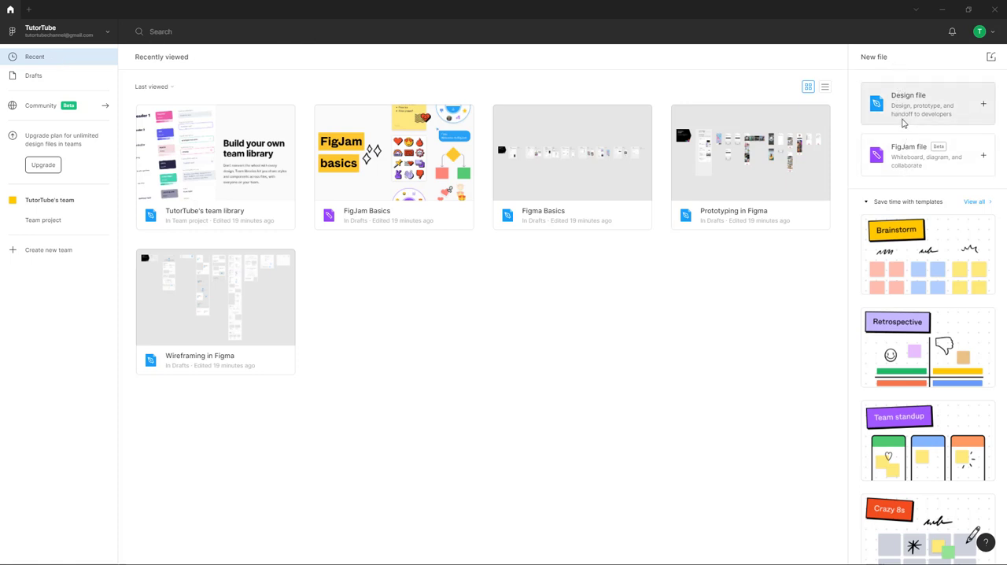
mouse_move(926, 165)
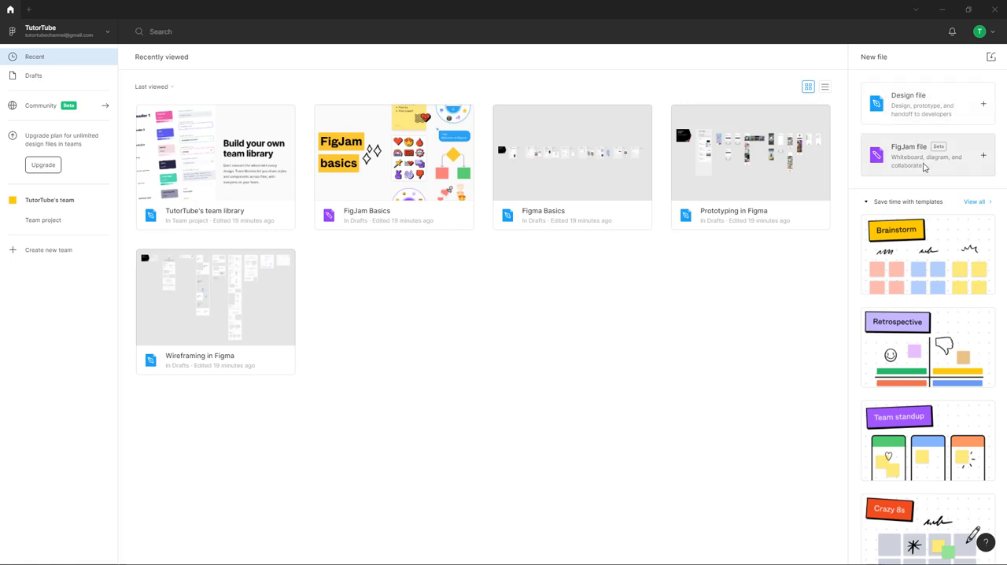
mouse_move(923, 163)
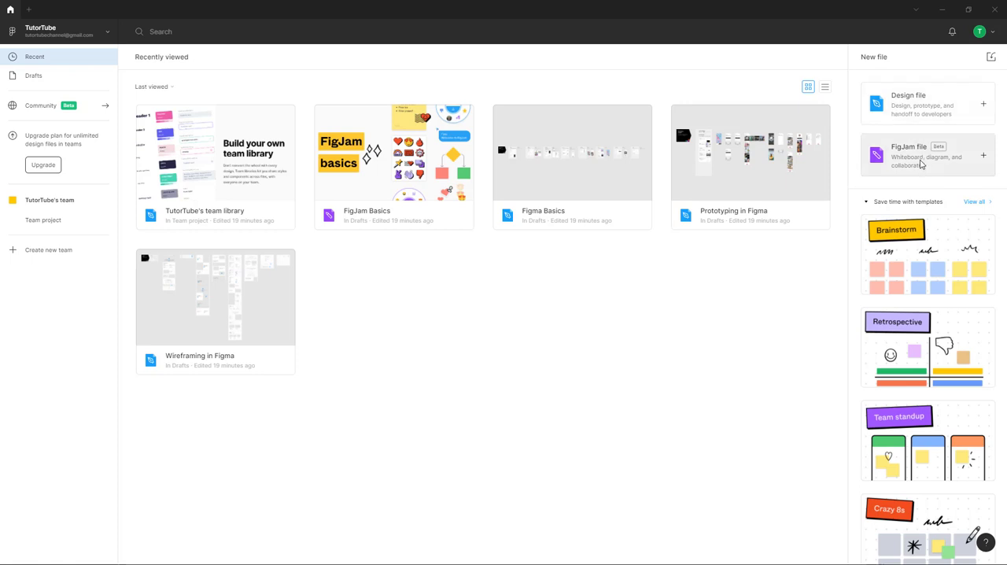
mouse_move(897, 131)
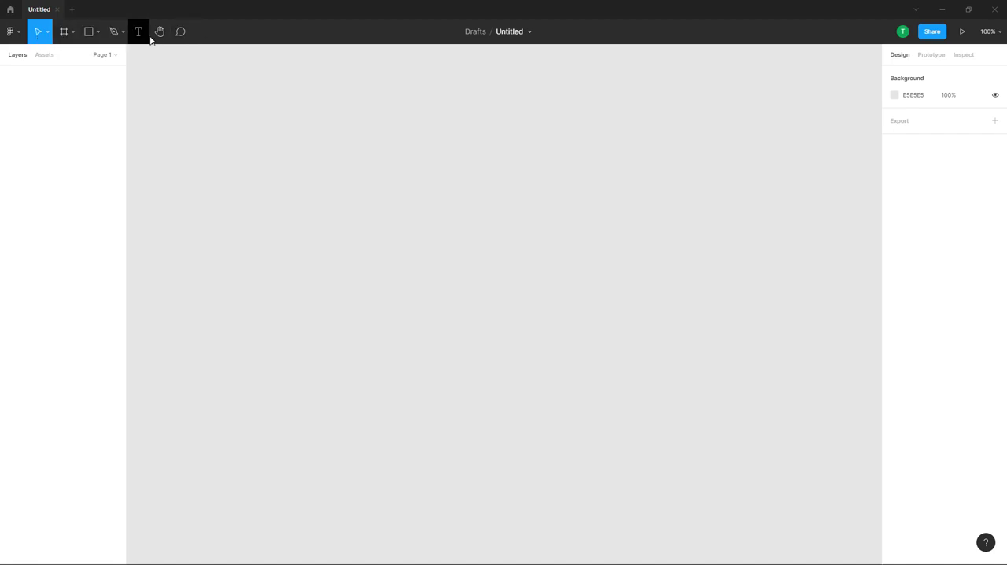
- Add a phone-sized frame and draw a grey rectangle with a circle below it inside
click(63, 31)
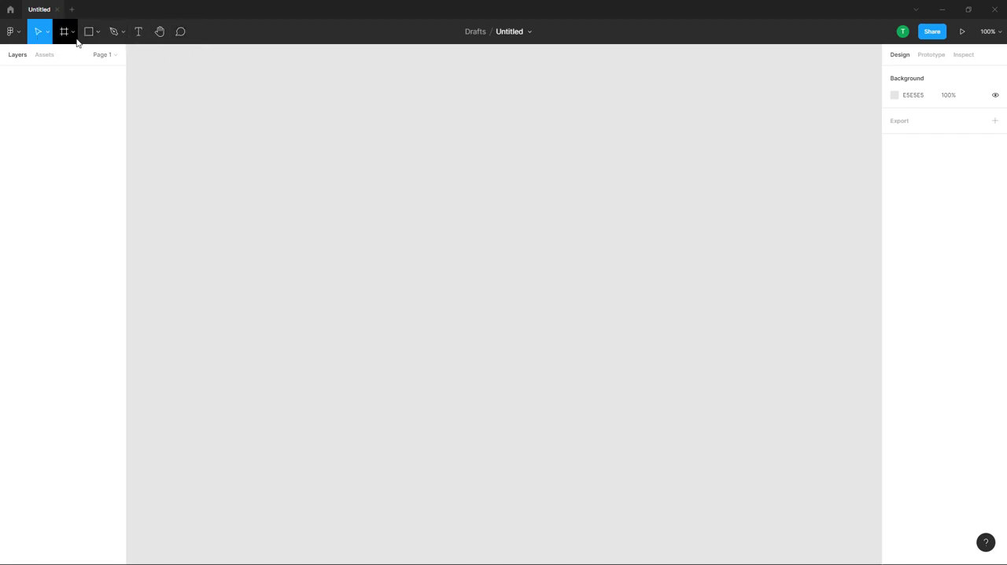
click(63, 32)
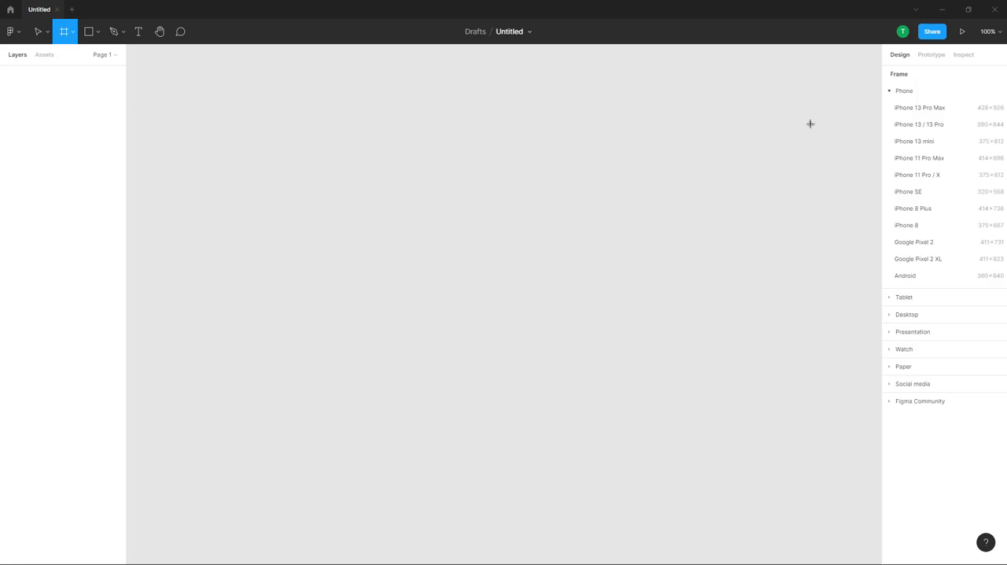
click(919, 123)
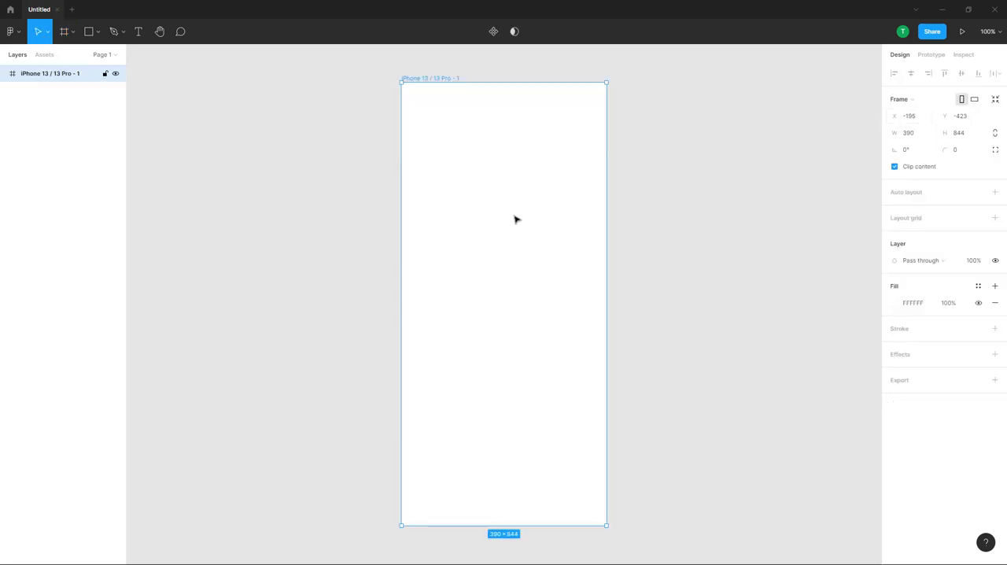
click(88, 32)
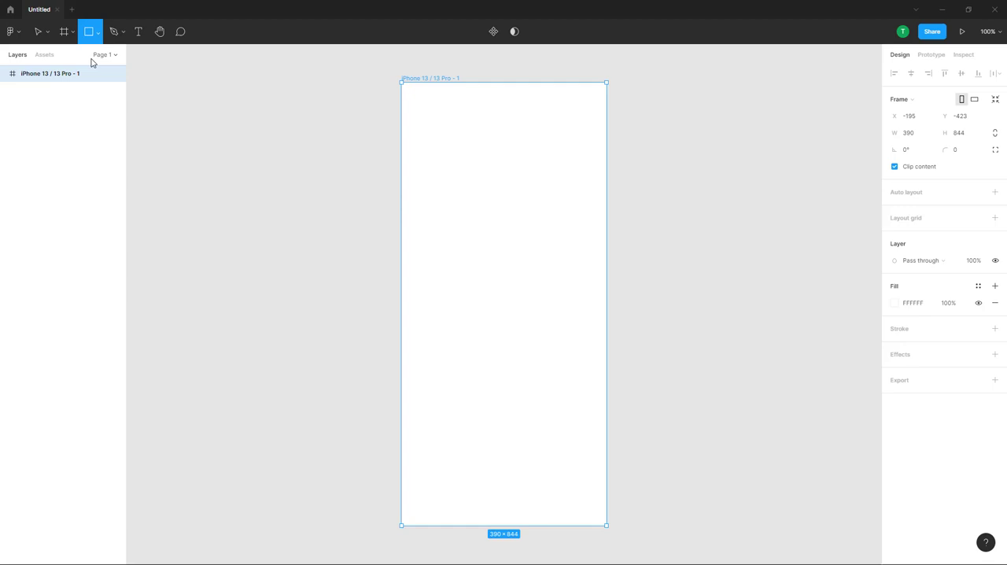
drag(447, 118, 556, 181)
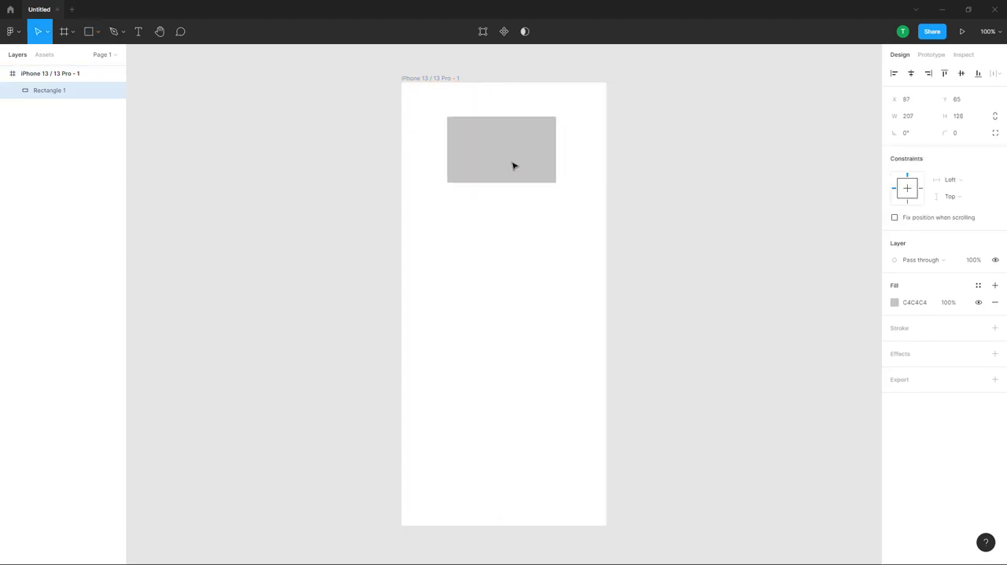
drag(500, 149, 510, 155)
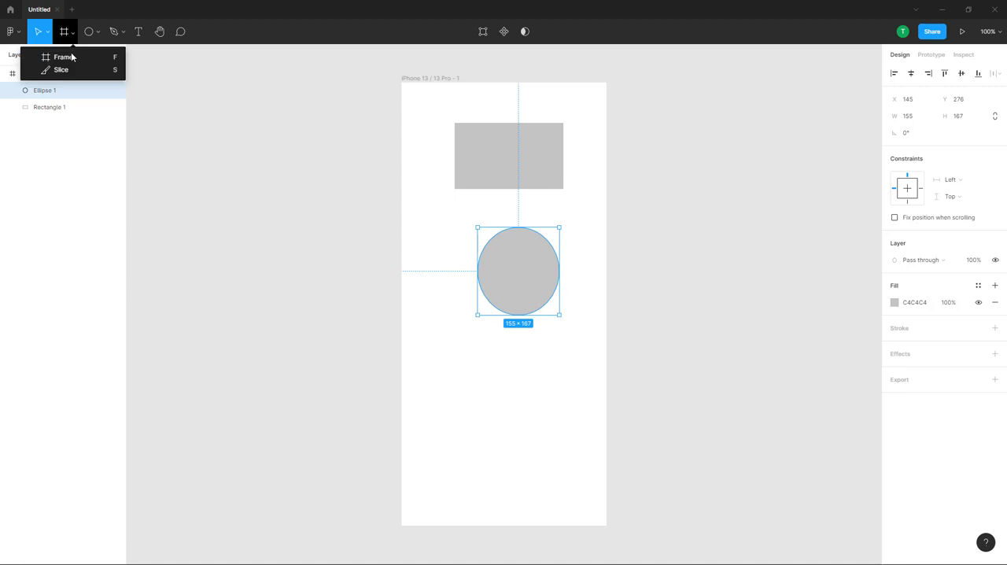
- Place a second, empty phone-sized frame to the right of the first one
click(63, 57)
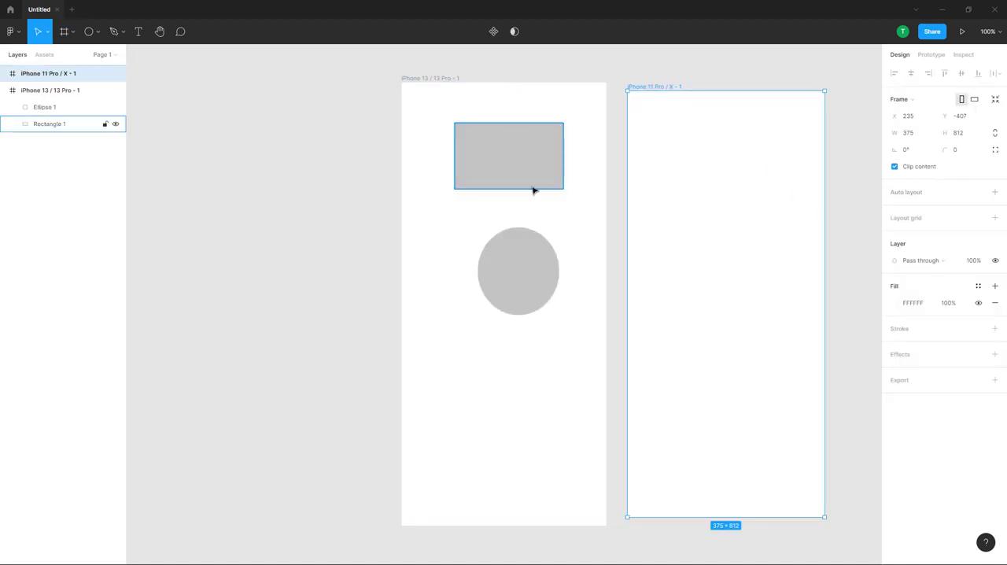
drag(627, 91, 631, 97)
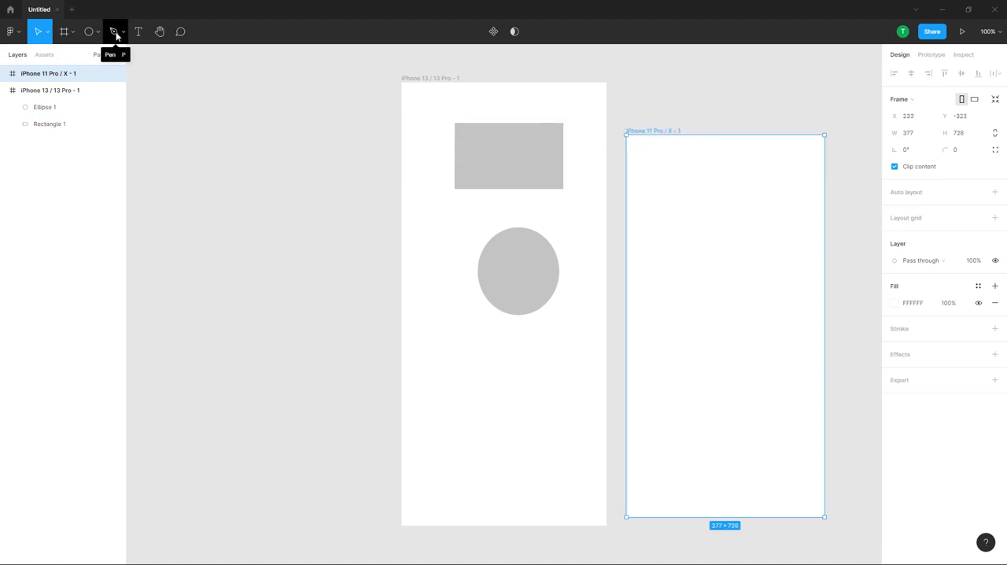
mouse_move(179, 32)
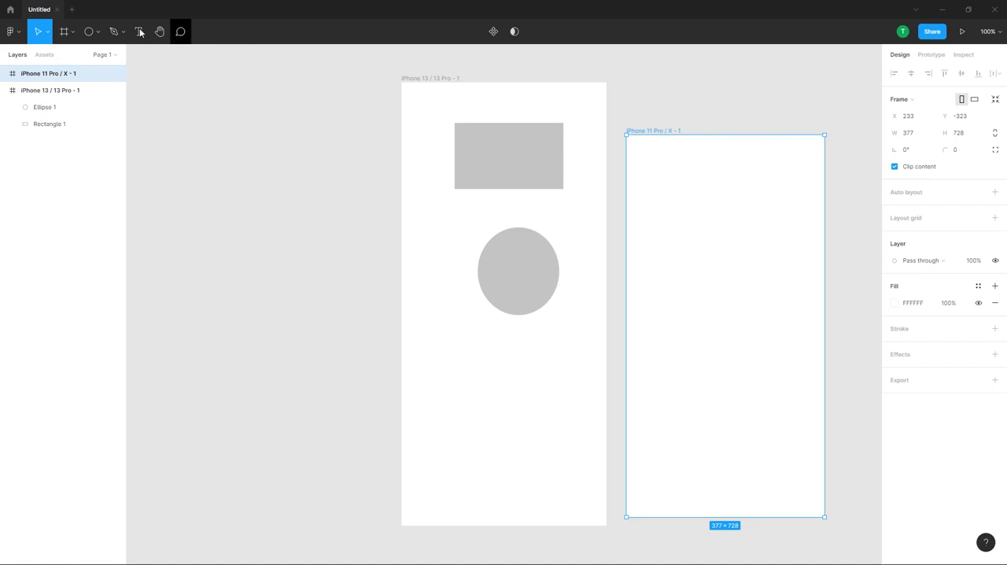
- Draw a small pen path above the grey circle, then select the circle with the Move tool
click(113, 32)
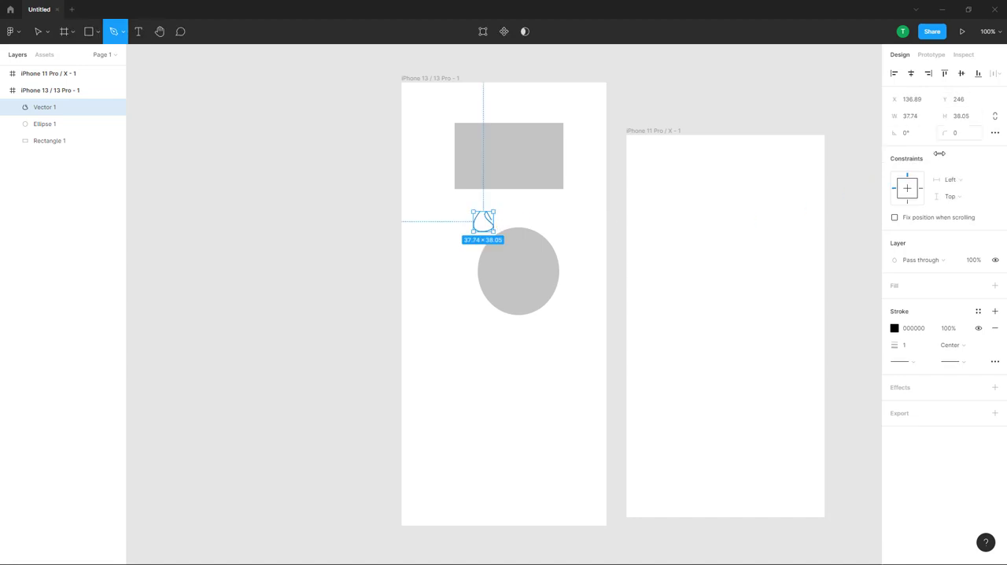
click(38, 32)
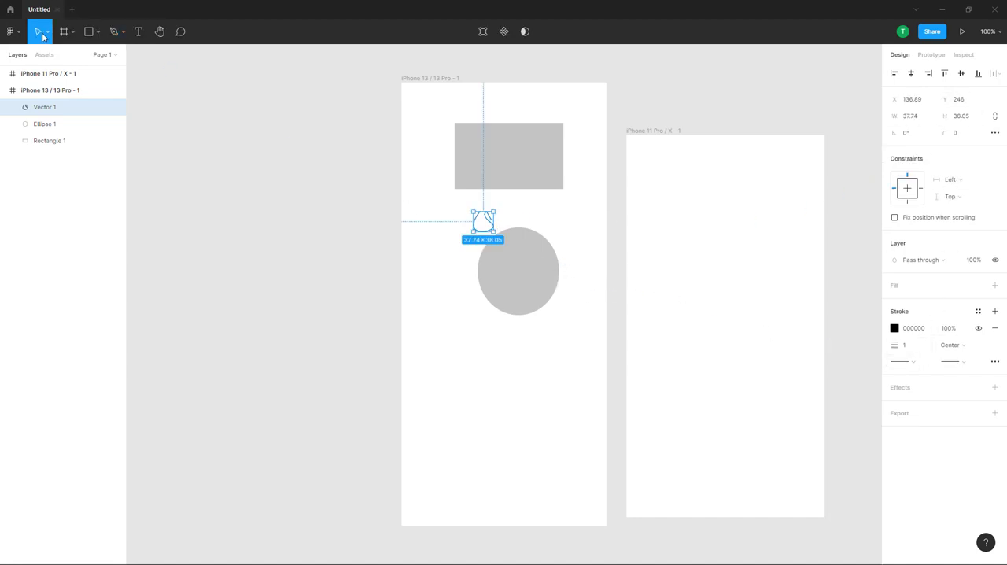
click(518, 271)
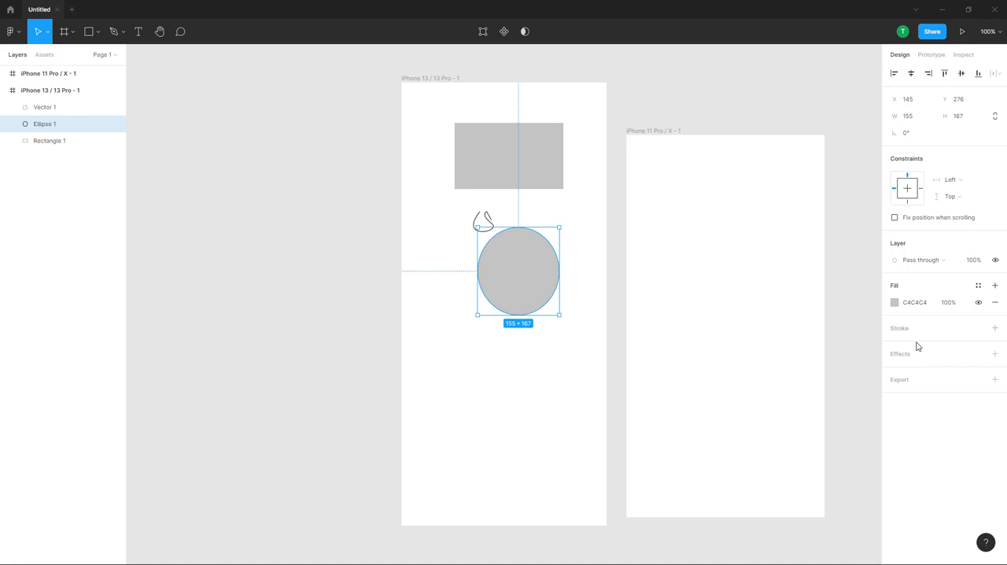
mouse_move(929, 332)
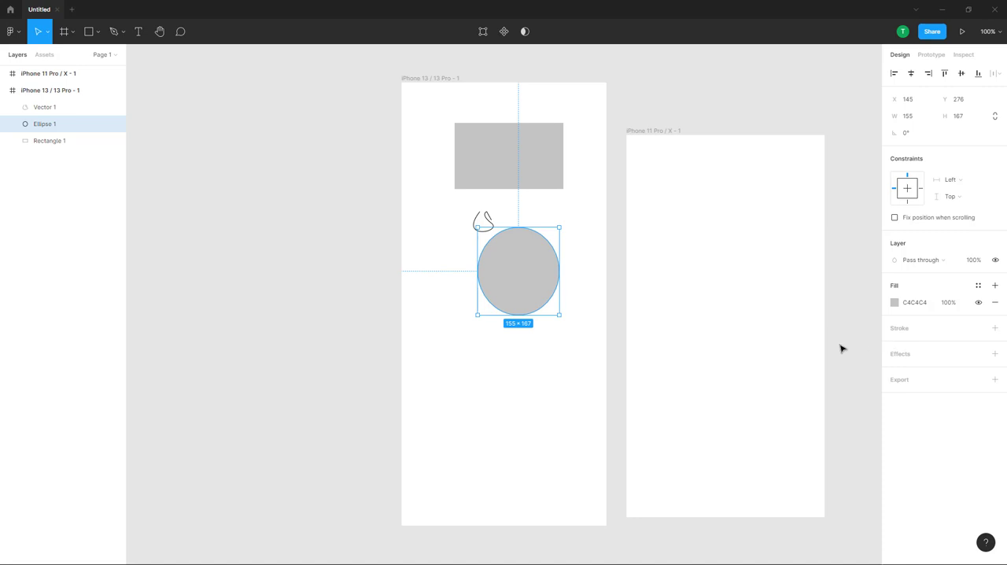
- From the file browser, create a new blank FigJam whiteboard in Drafts
click(10, 10)
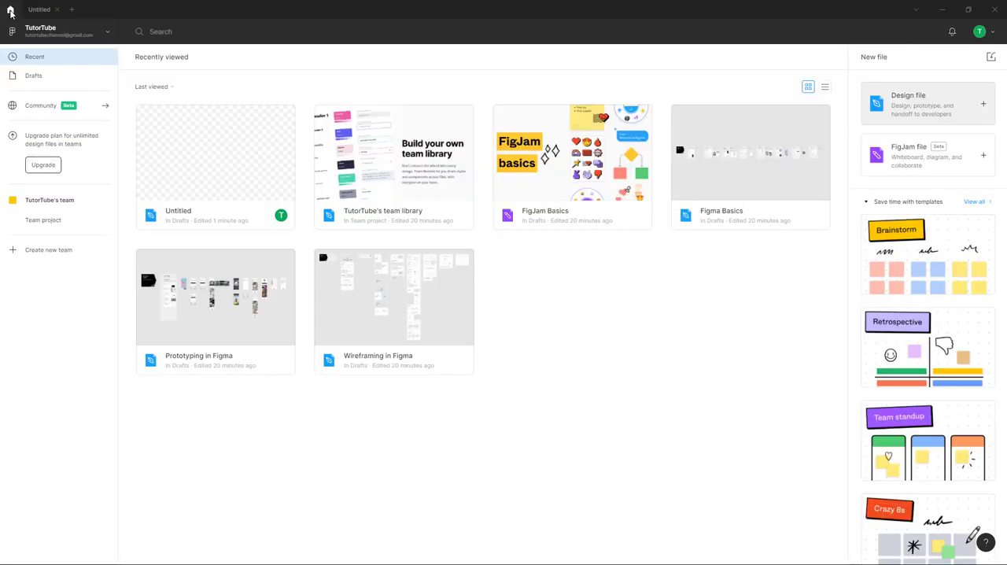
mouse_move(35, 69)
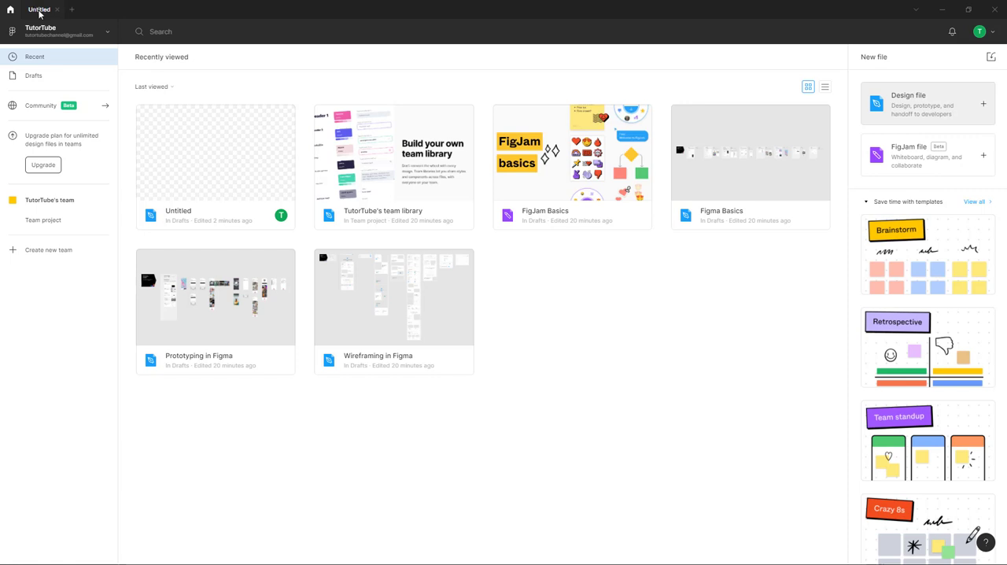
click(178, 165)
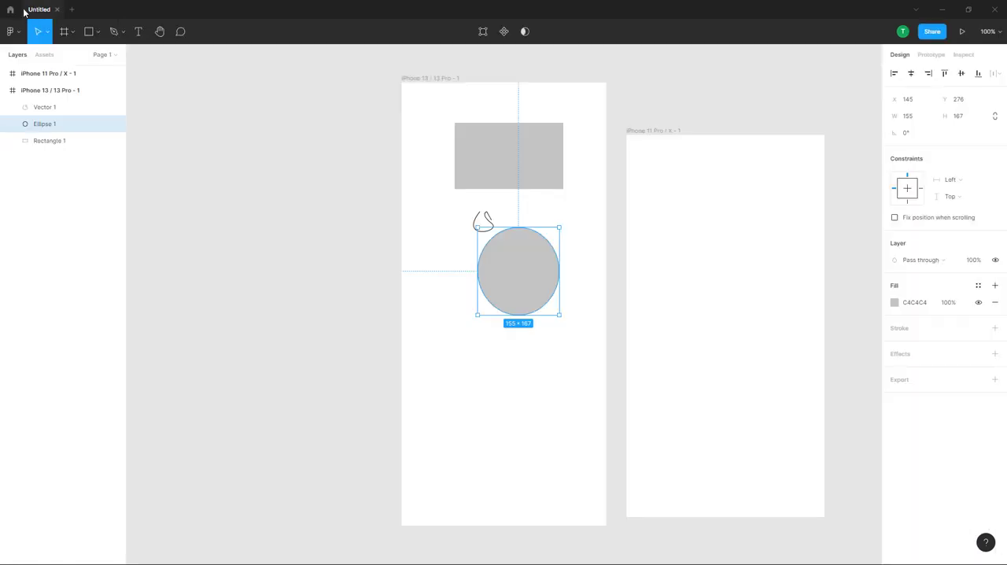
click(11, 9)
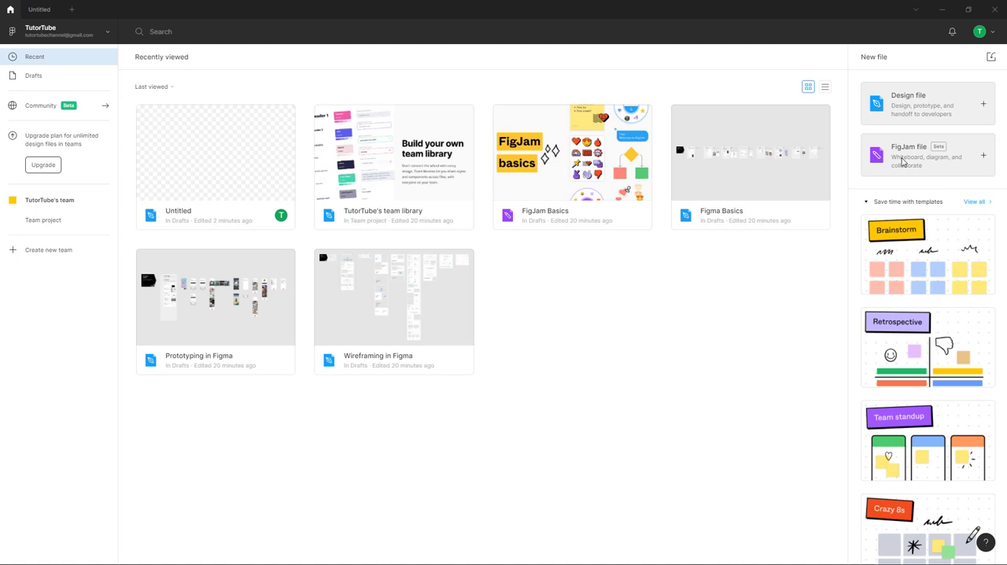
mouse_move(927, 168)
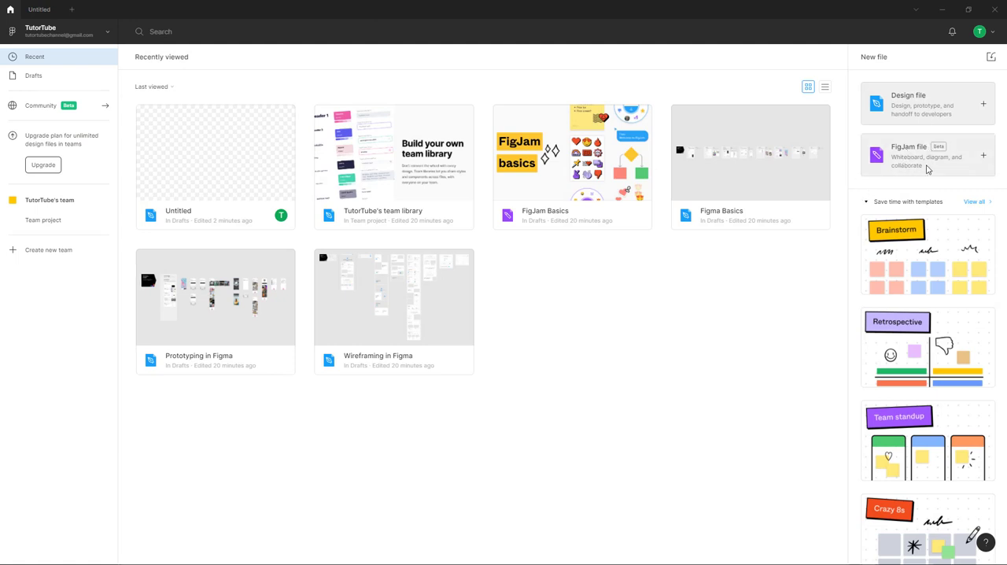
mouse_move(916, 165)
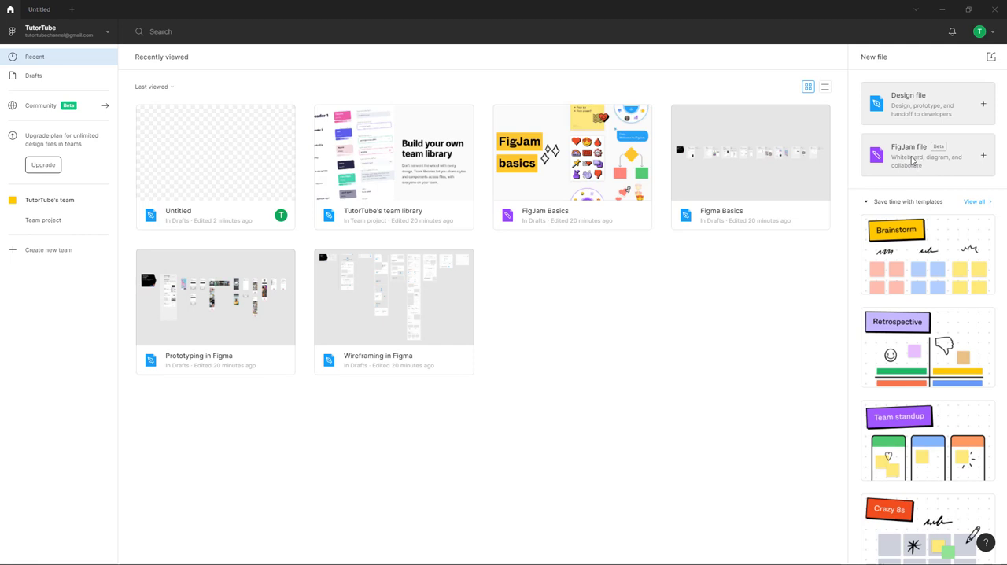
click(982, 156)
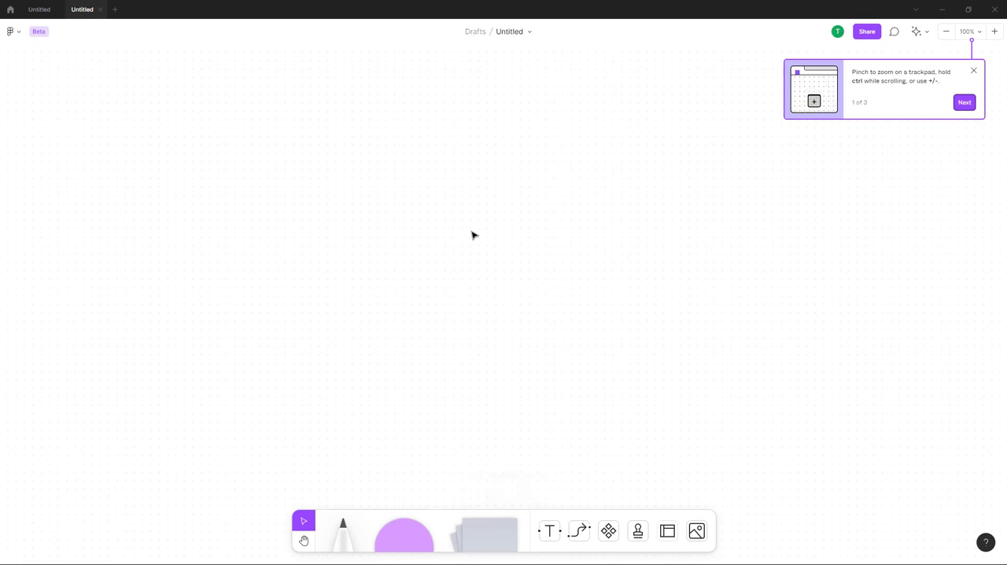
- Dismiss the tips popup, then add a marker curve, a purple dot and a blank sticky note
click(972, 71)
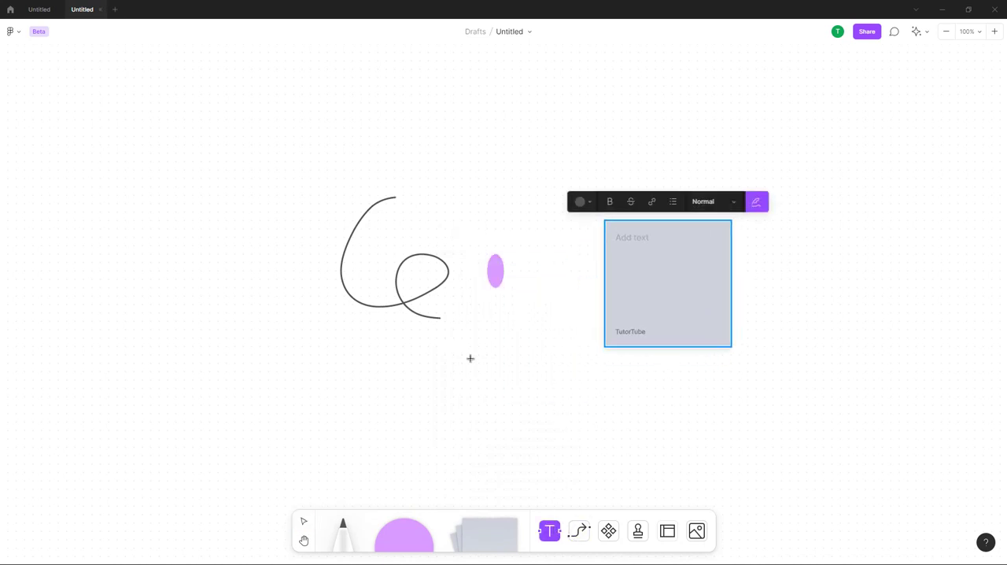
click(303, 521)
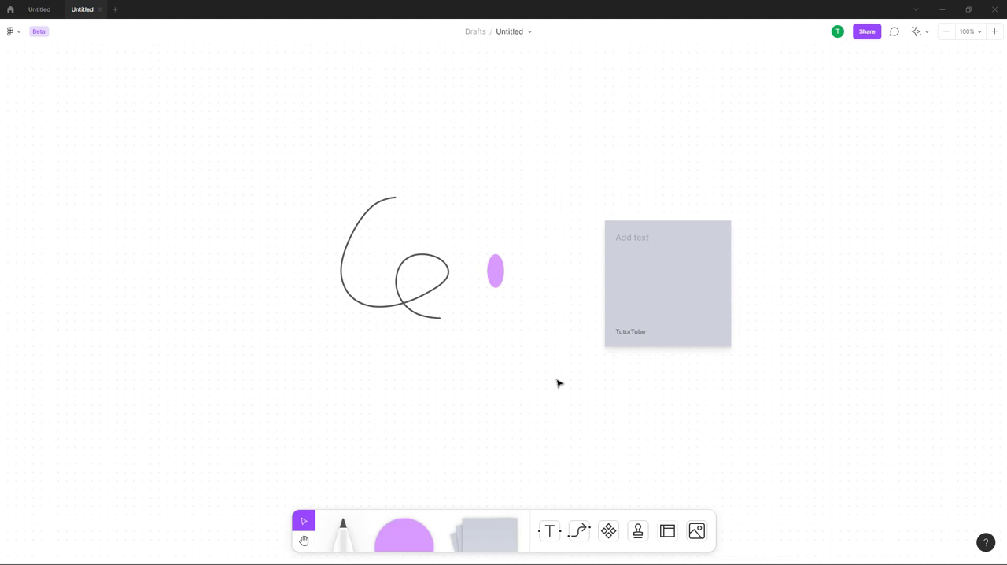
mouse_move(561, 261)
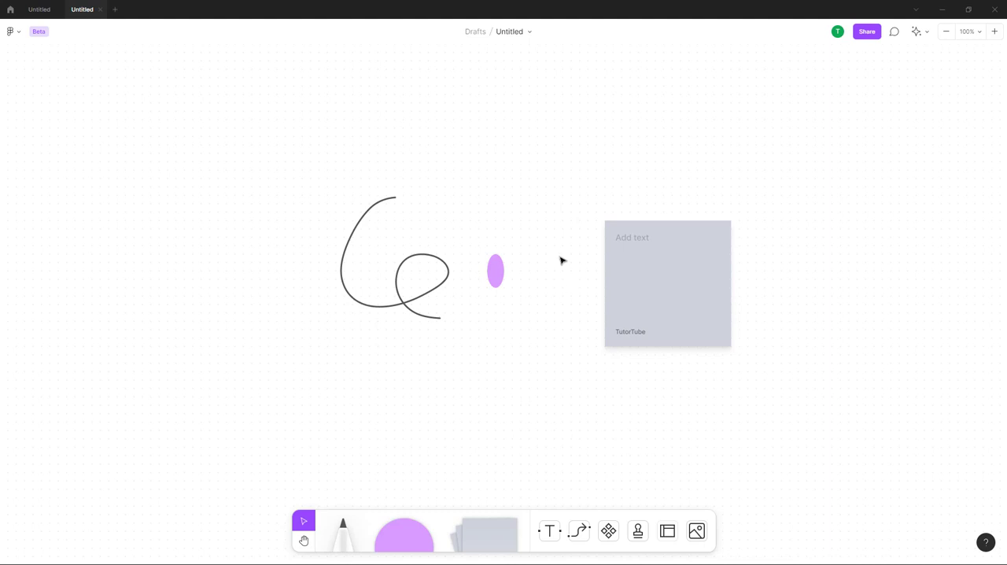
- Switch through the Untitled file tabs and return to the file browser listing both files
click(38, 9)
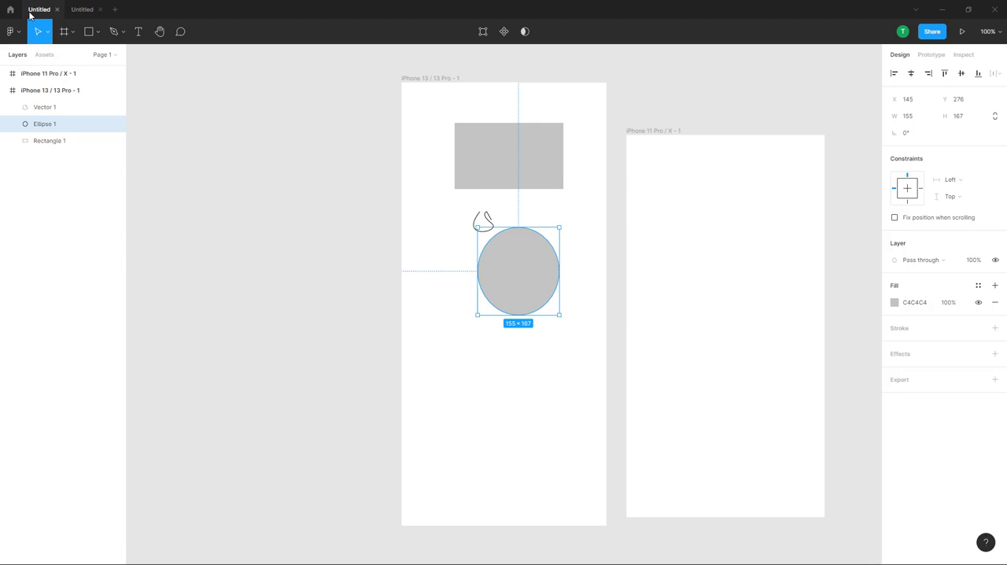
click(82, 9)
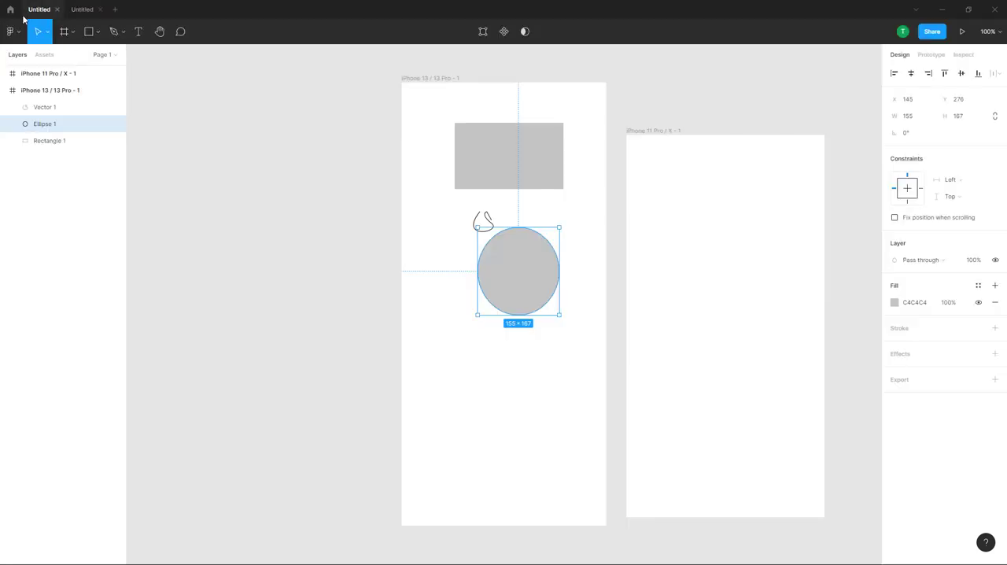
click(9, 9)
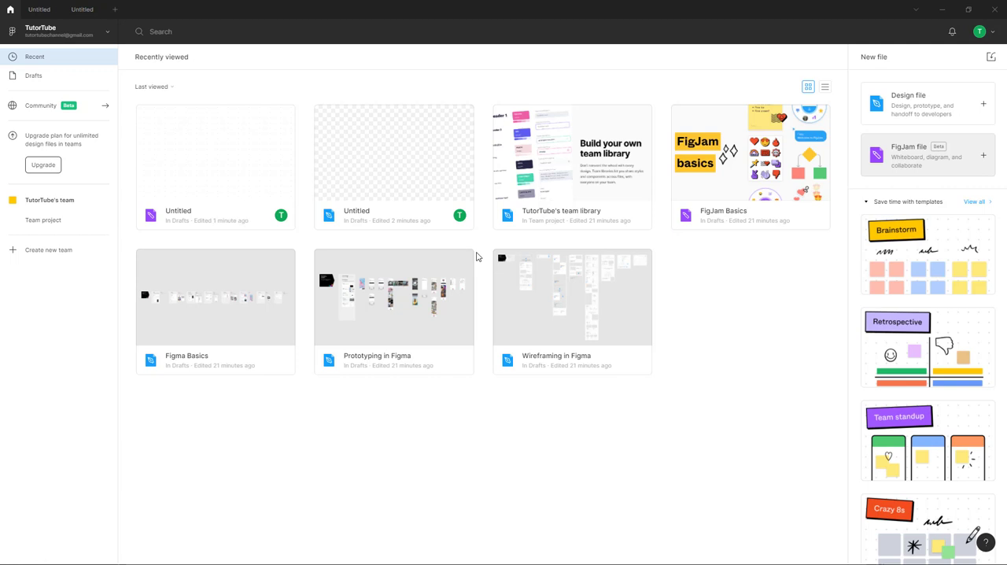